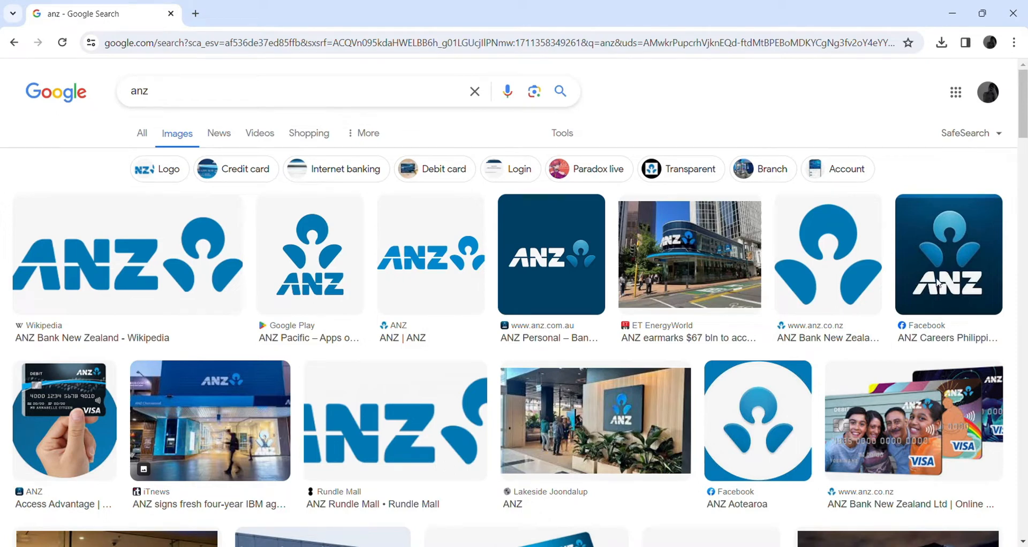
mouse_move(890, 144)
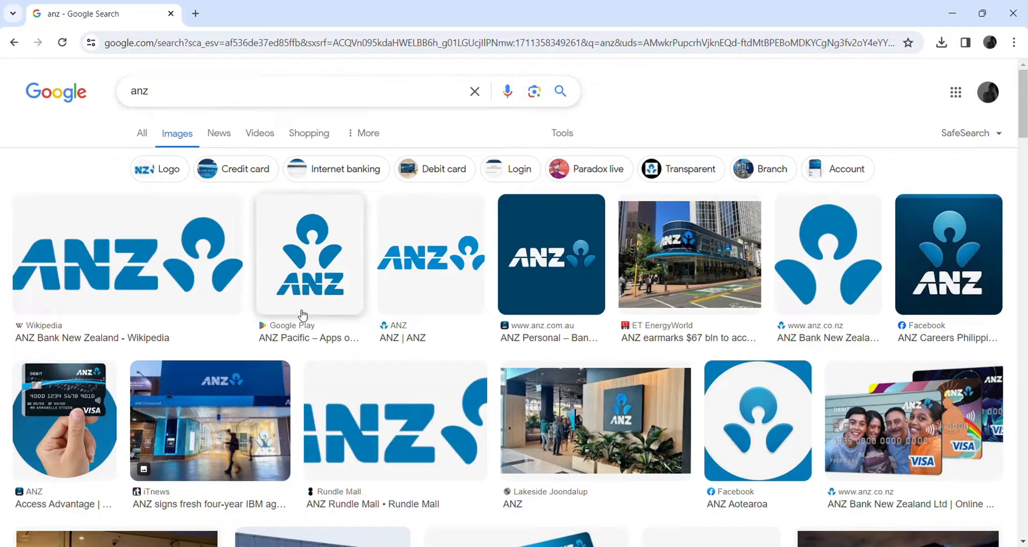
mouse_move(689, 132)
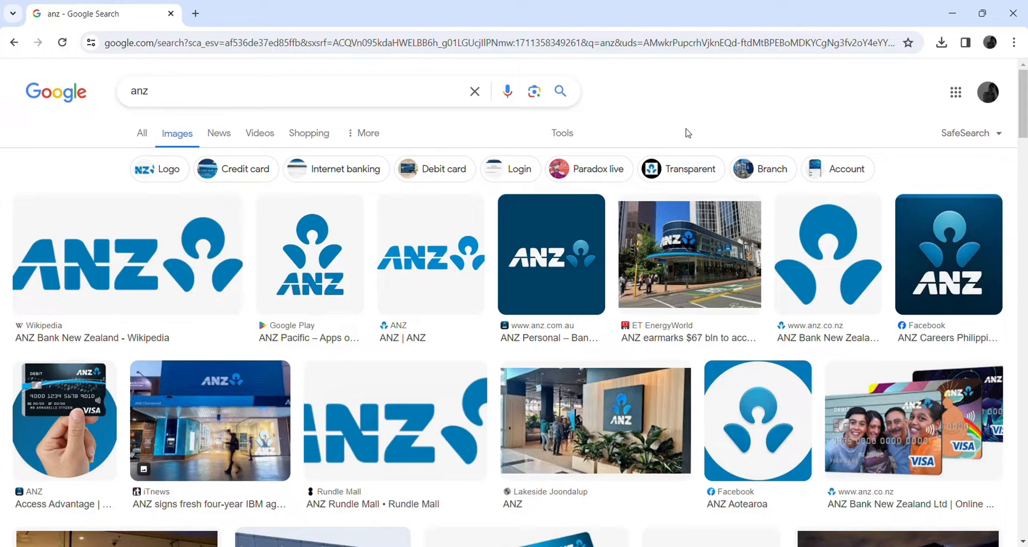
mouse_move(241, 31)
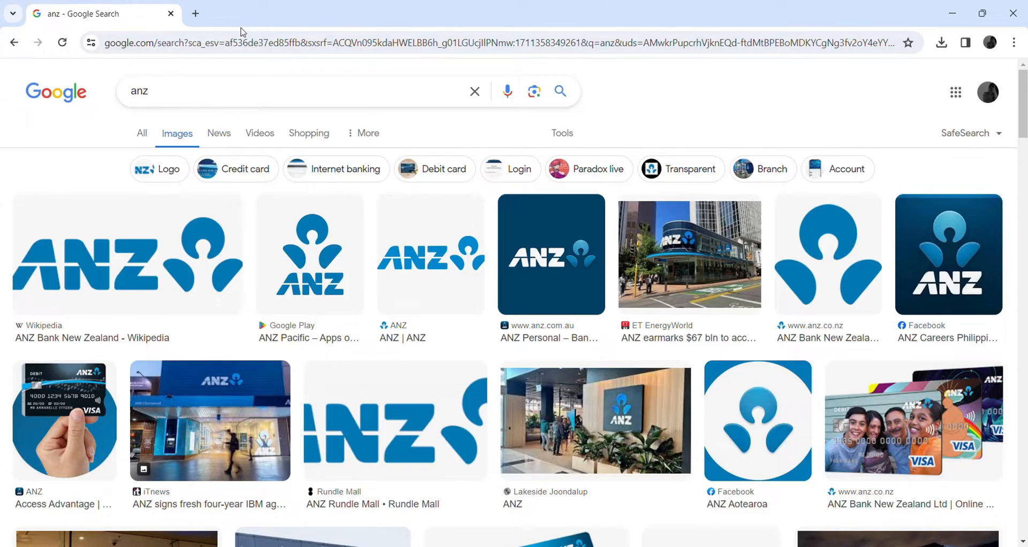
Search Google for 'anz login' in a new tab
left_click(195, 13)
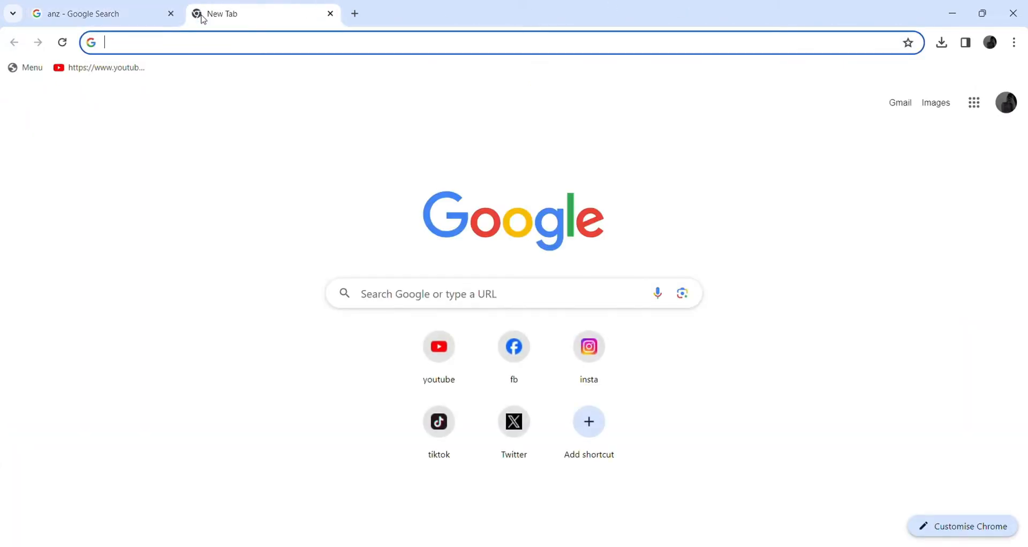
type("anz login\\")
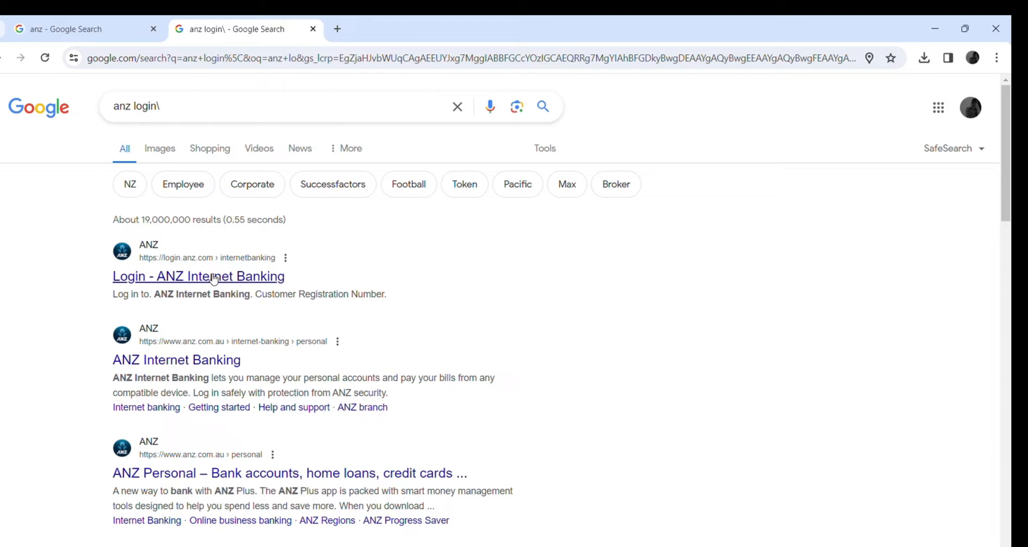
mouse_move(182, 264)
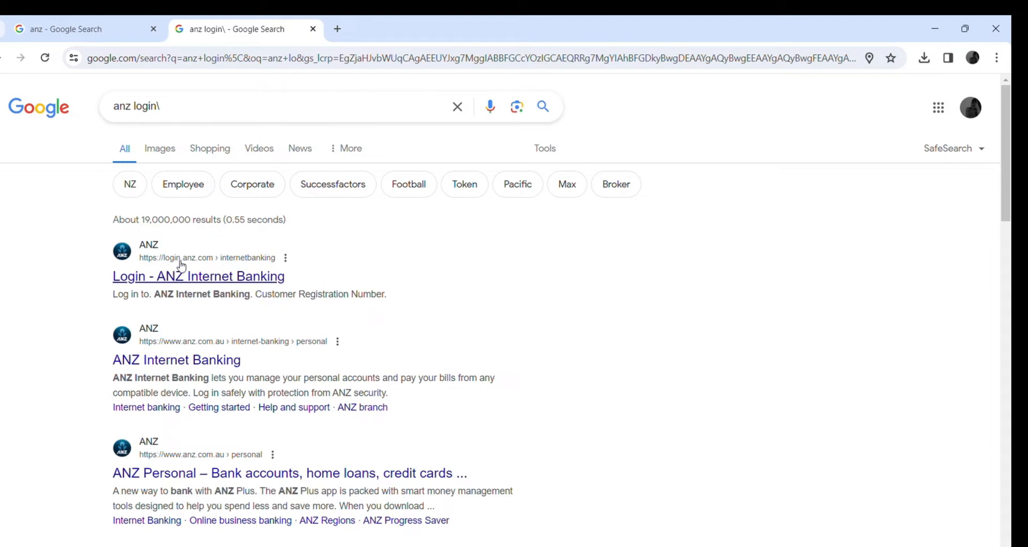
left_click(198, 276)
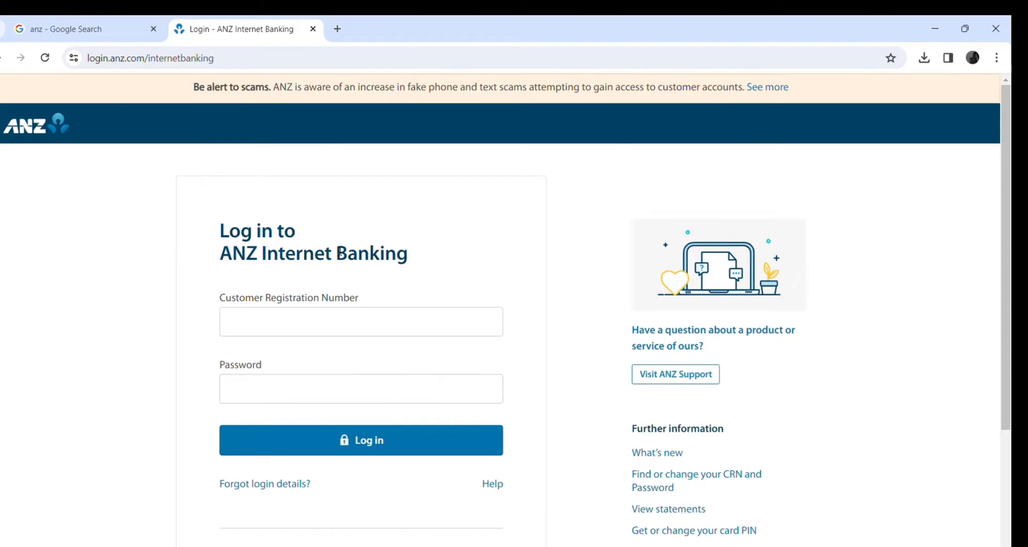
scroll("down", 3)
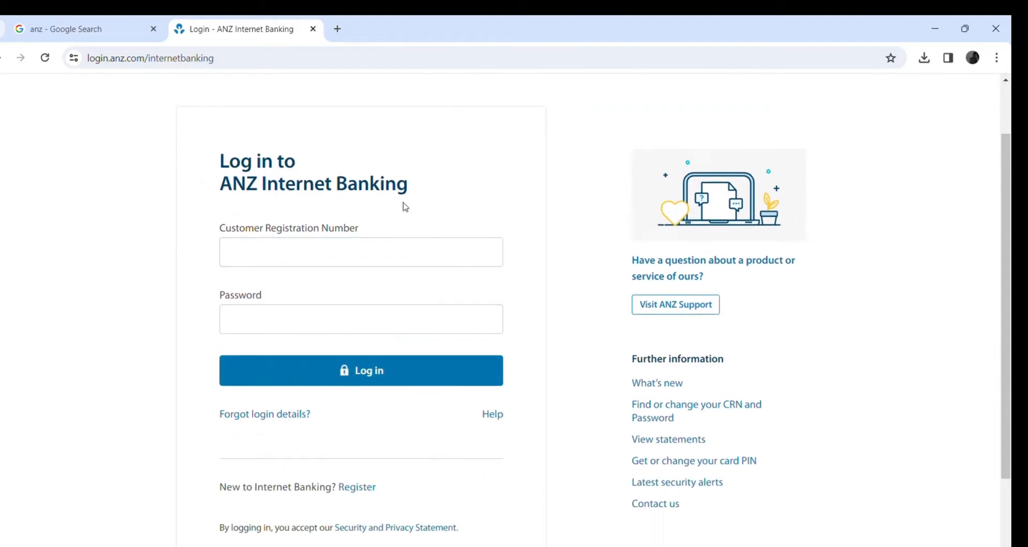
left_click(360, 319)
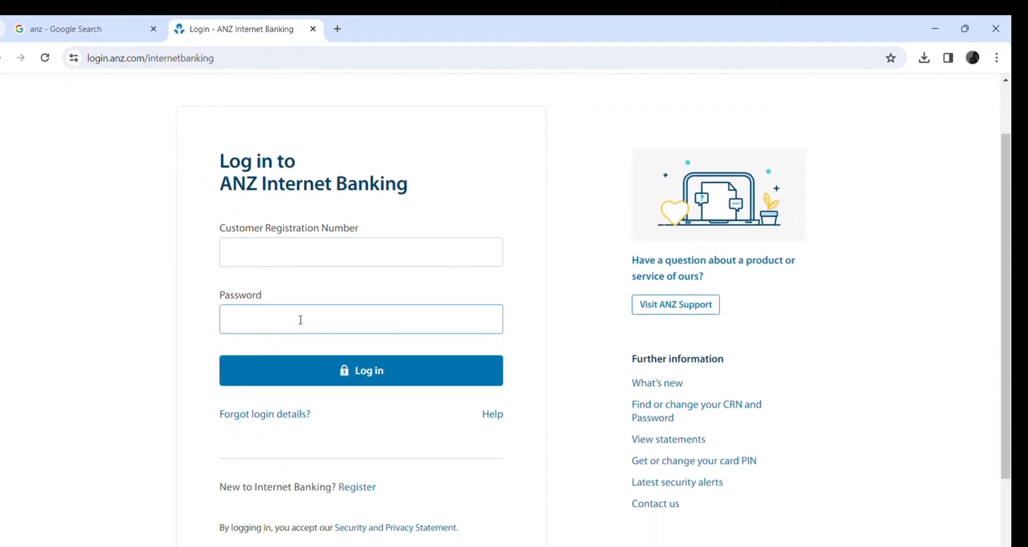
type("126374557")
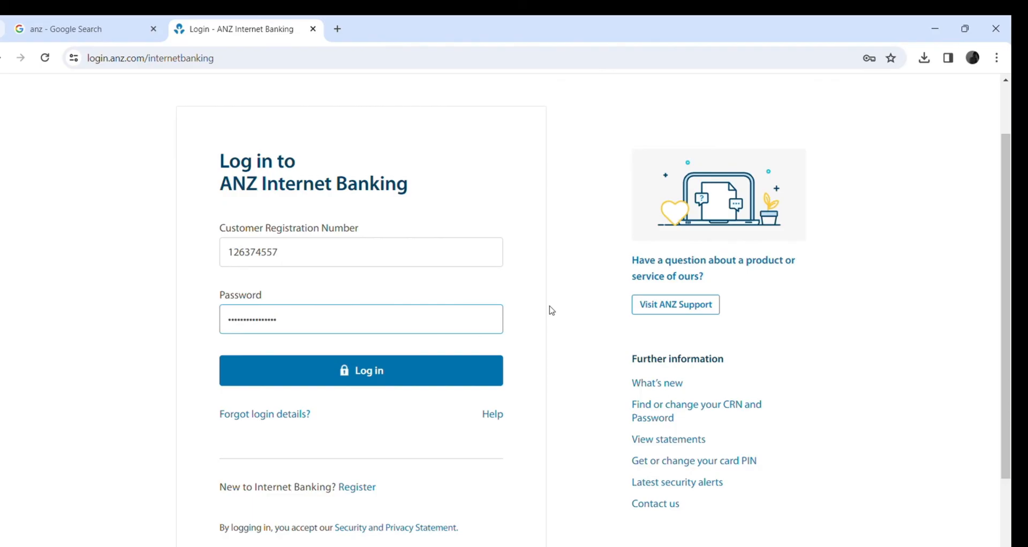
type("•")
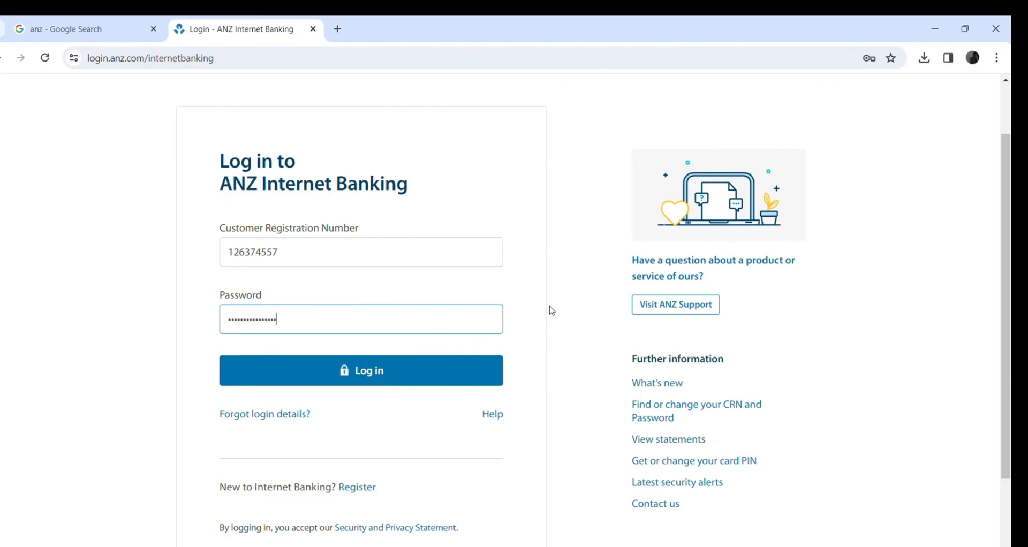